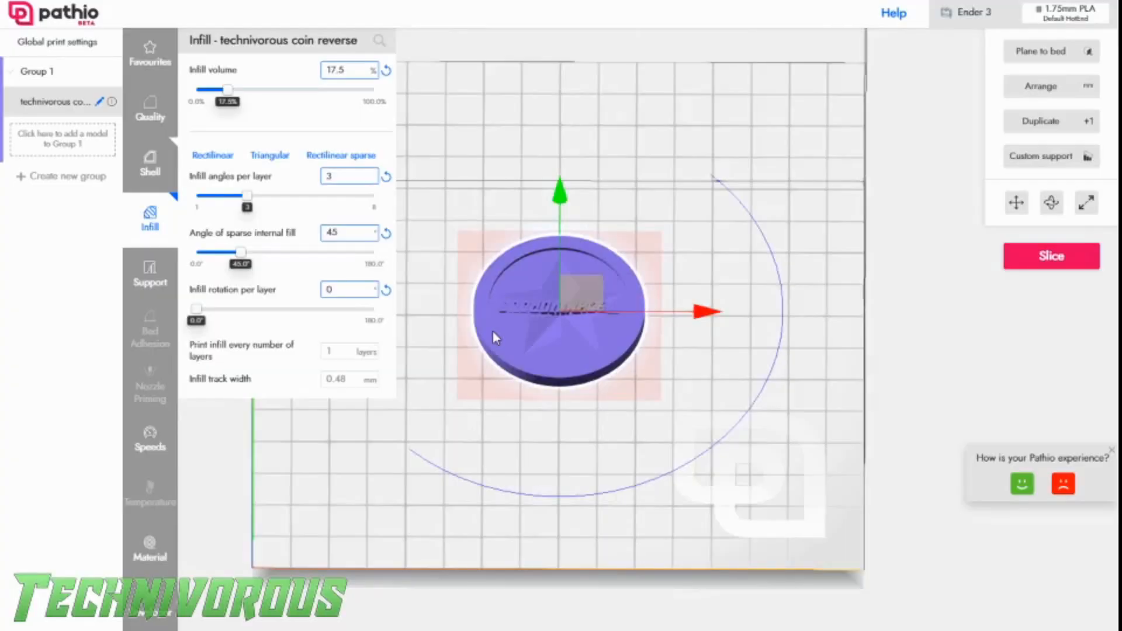
Delete the coin reverse model from Group 1 and confirm the deletion
click(58, 43)
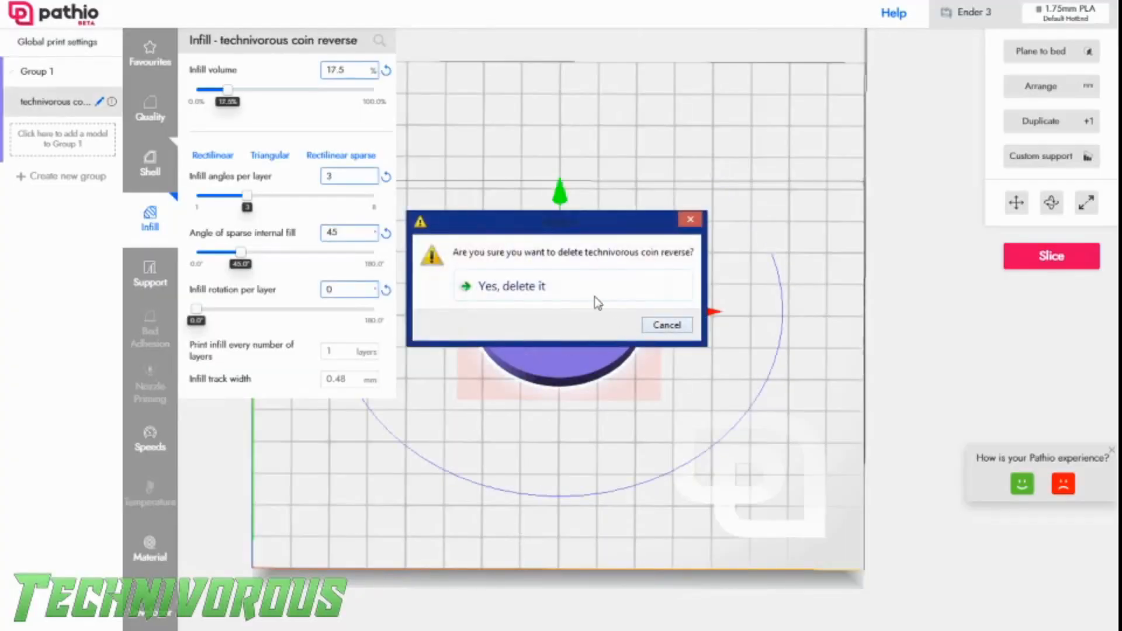
click(510, 285)
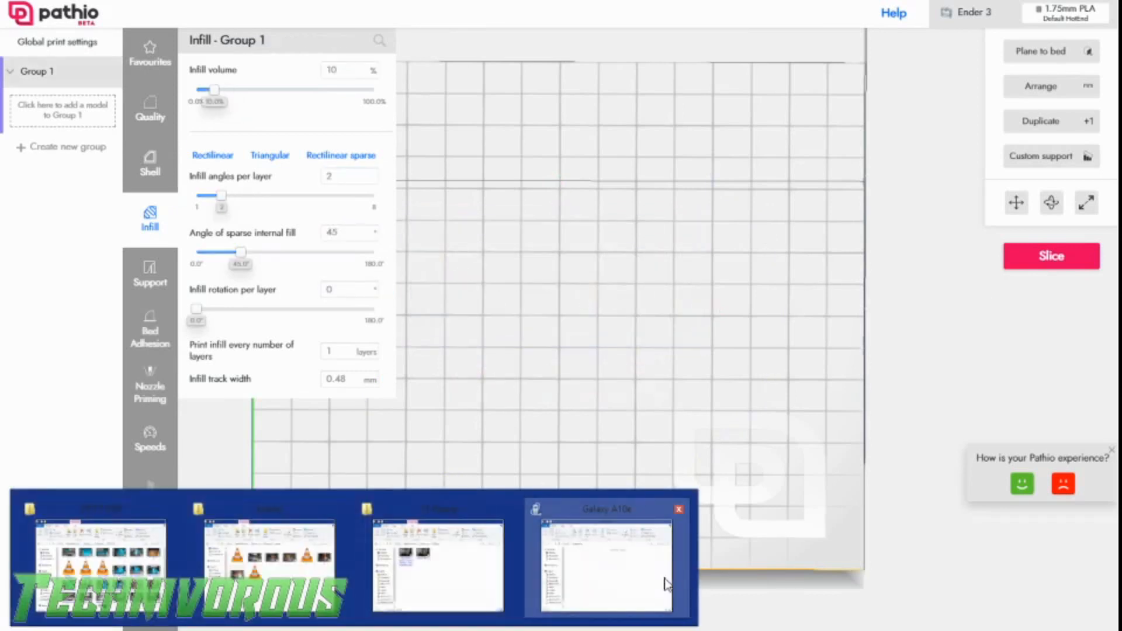
Browse File Explorer to D: > 3d Printer models > 2019
click(603, 565)
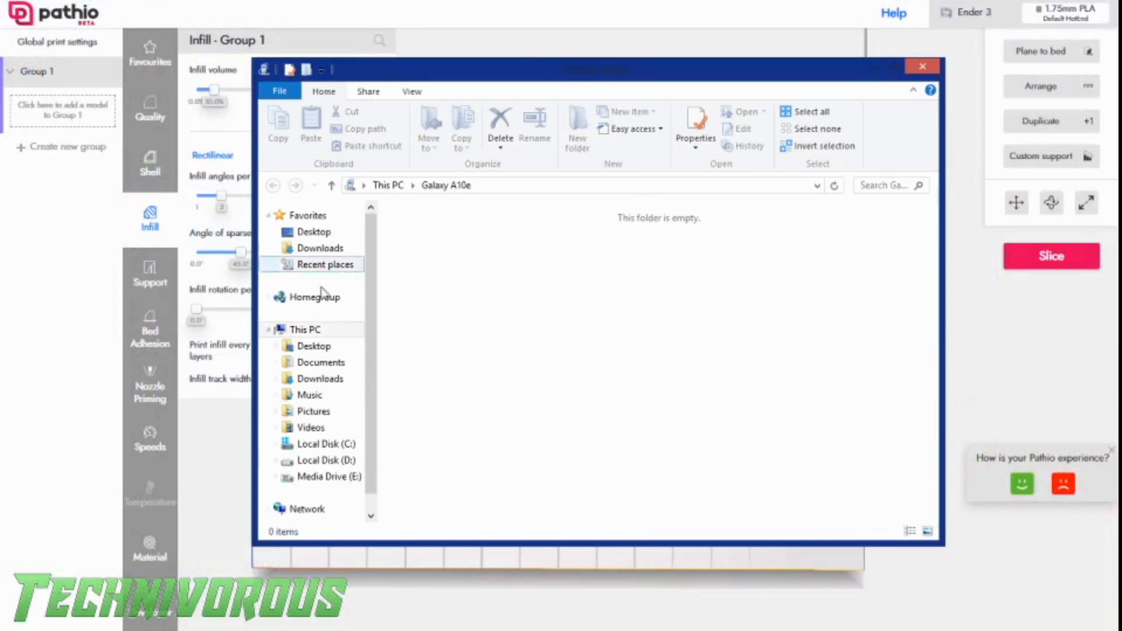
click(326, 461)
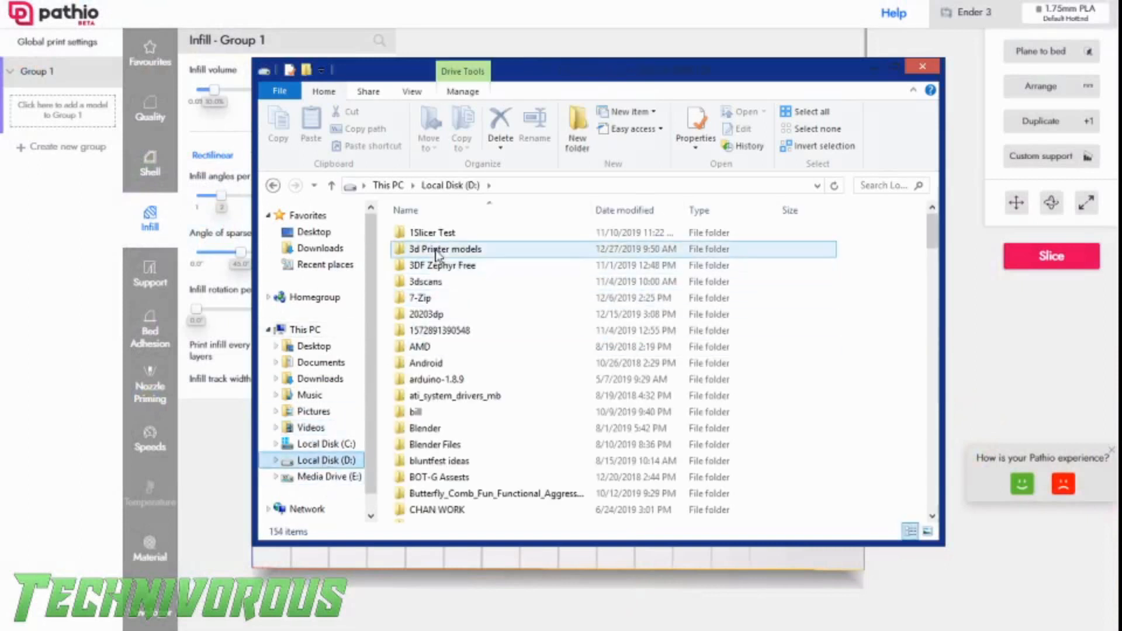
double_click(445, 249)
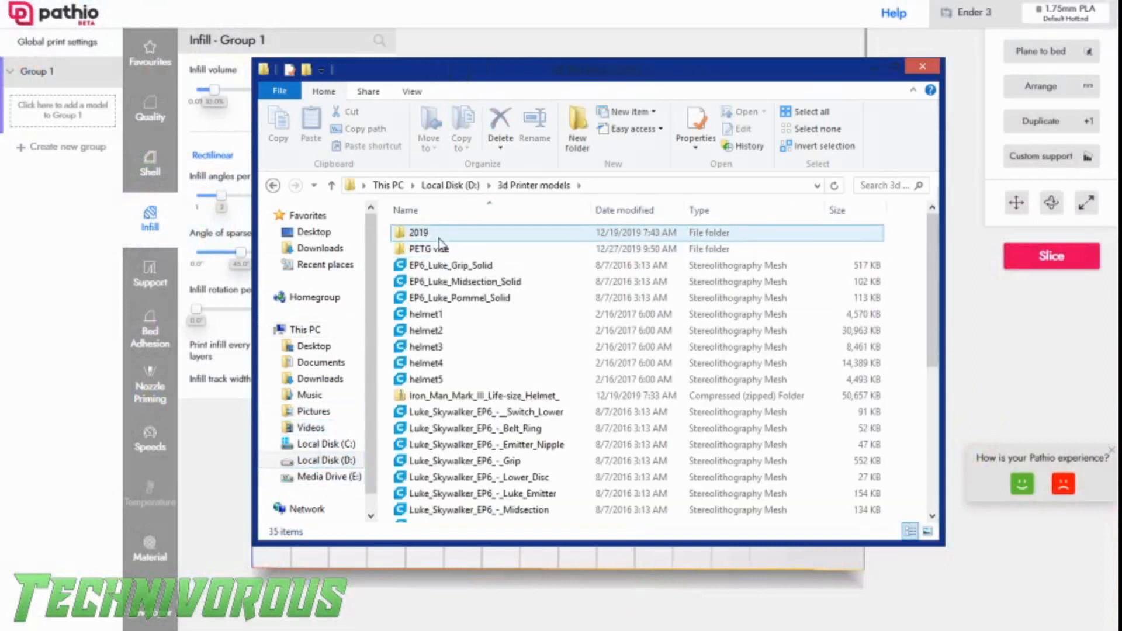
double_click(417, 231)
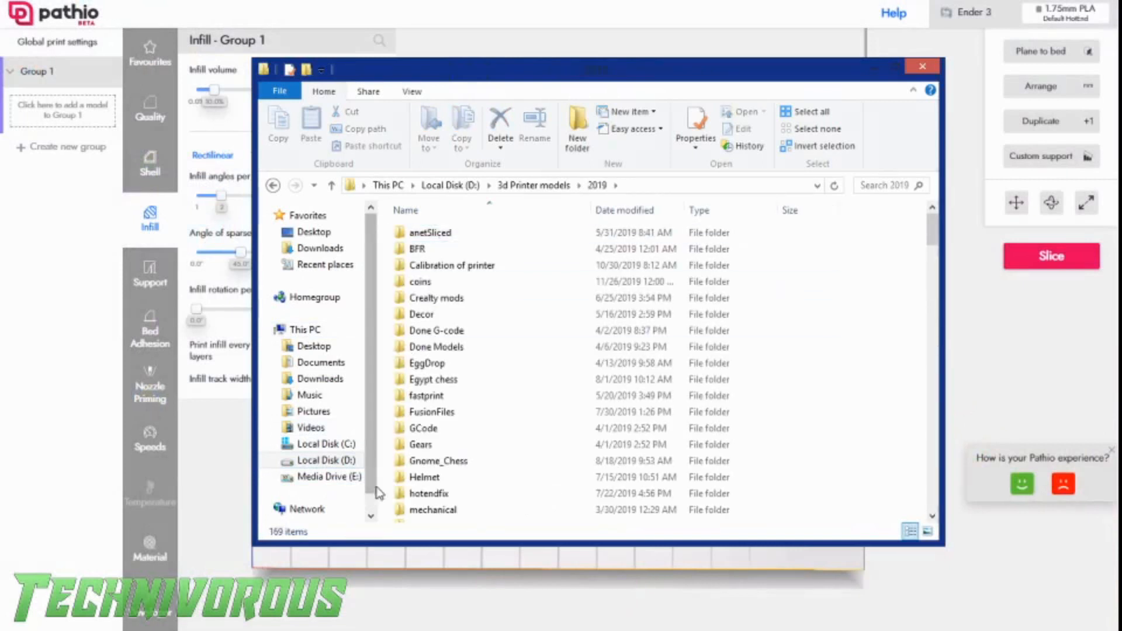
Enter the Egypt chess folder and load the Pawn model into Pathio
click(436, 346)
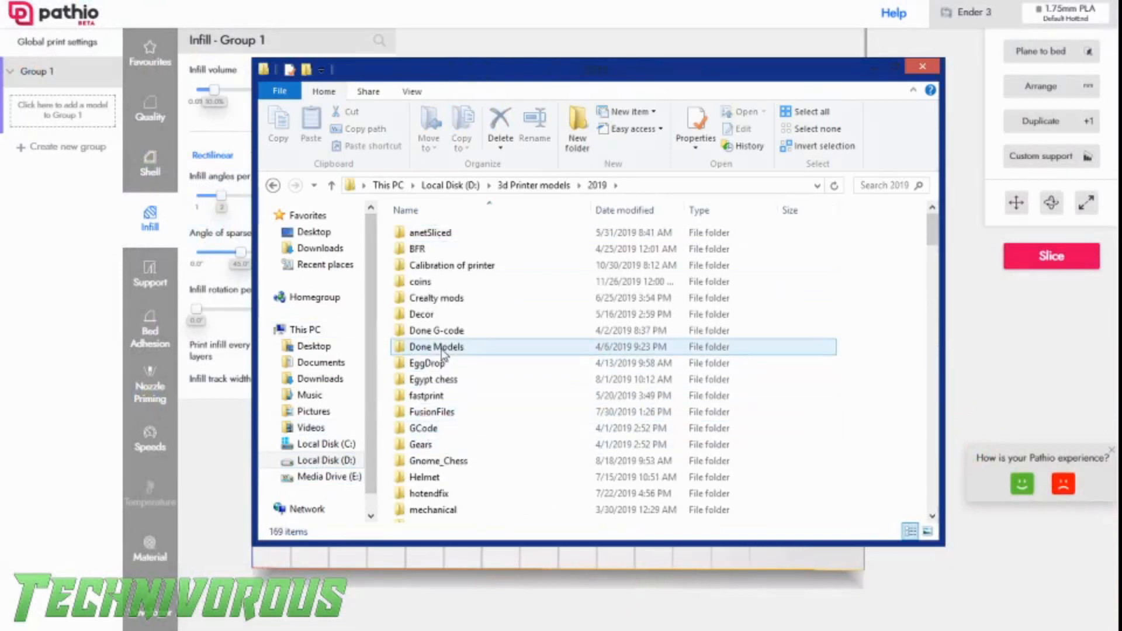
double_click(436, 346)
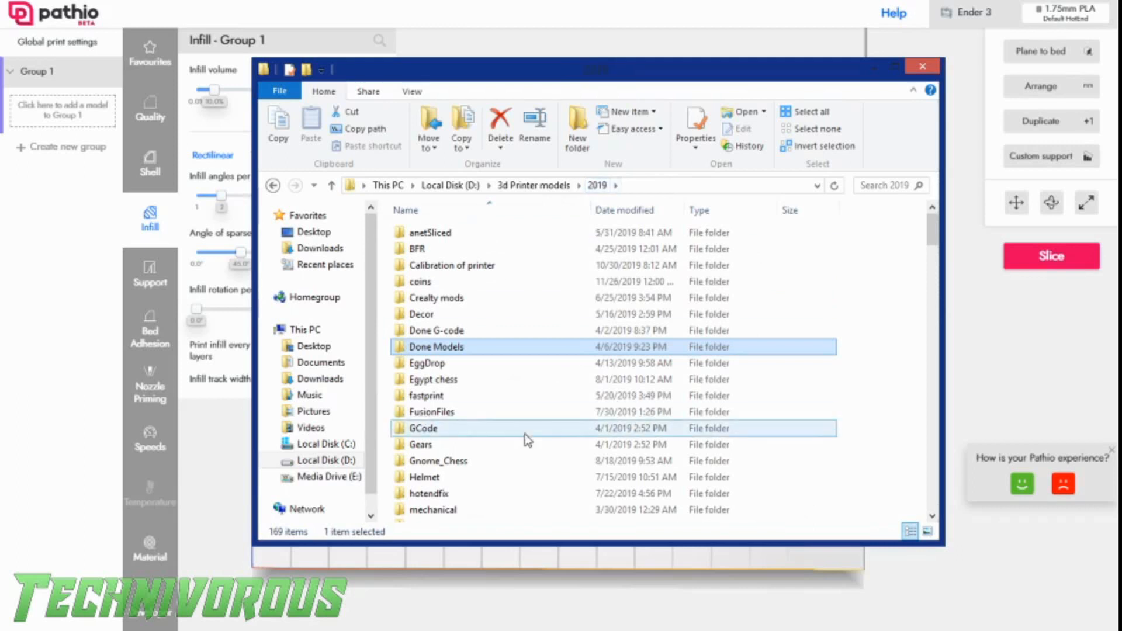
double_click(432, 379)
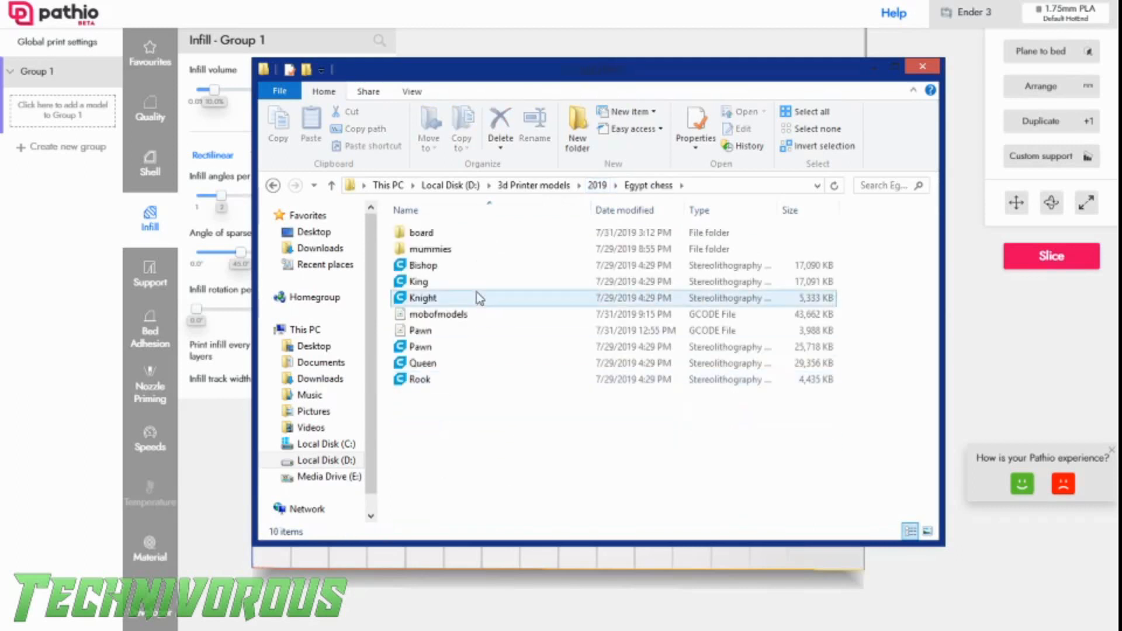
mouse_move(447, 284)
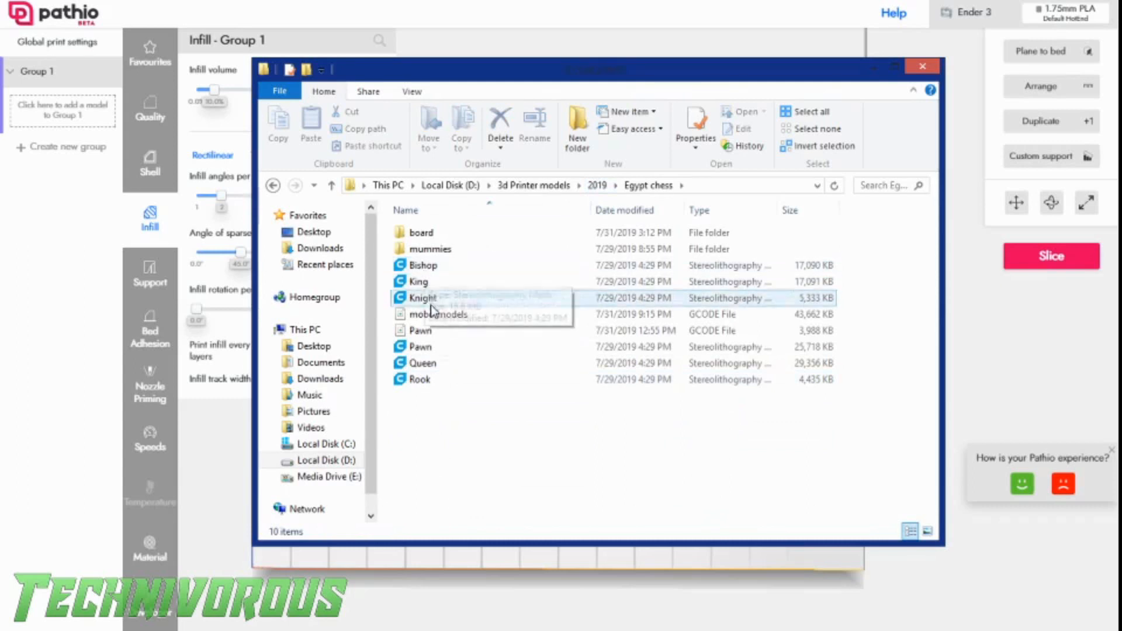
click(420, 346)
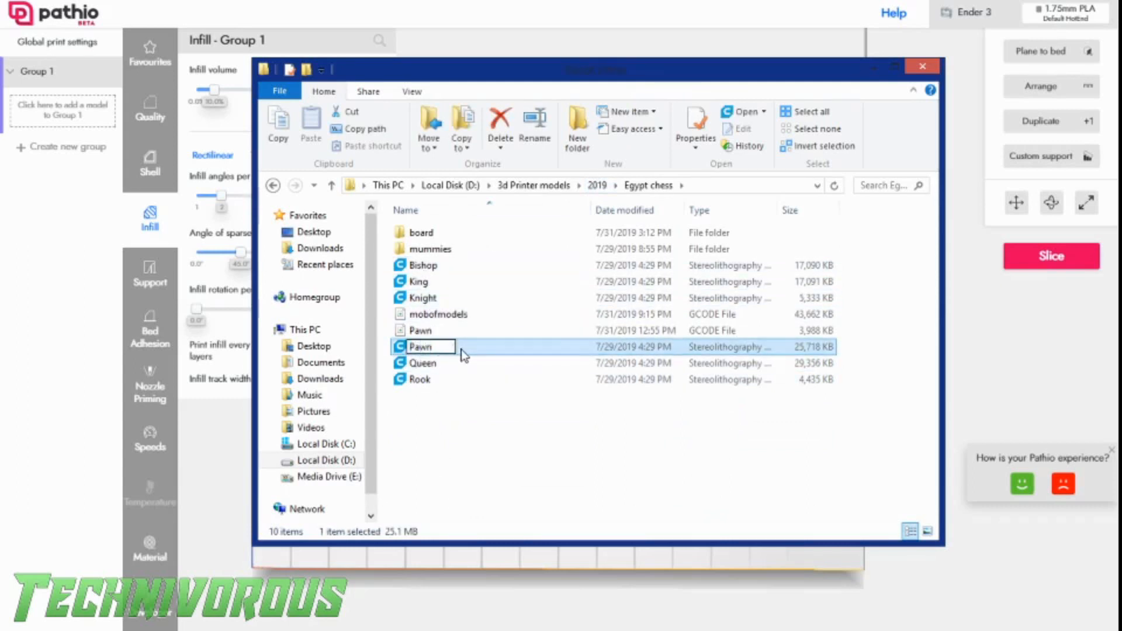
double_click(420, 345)
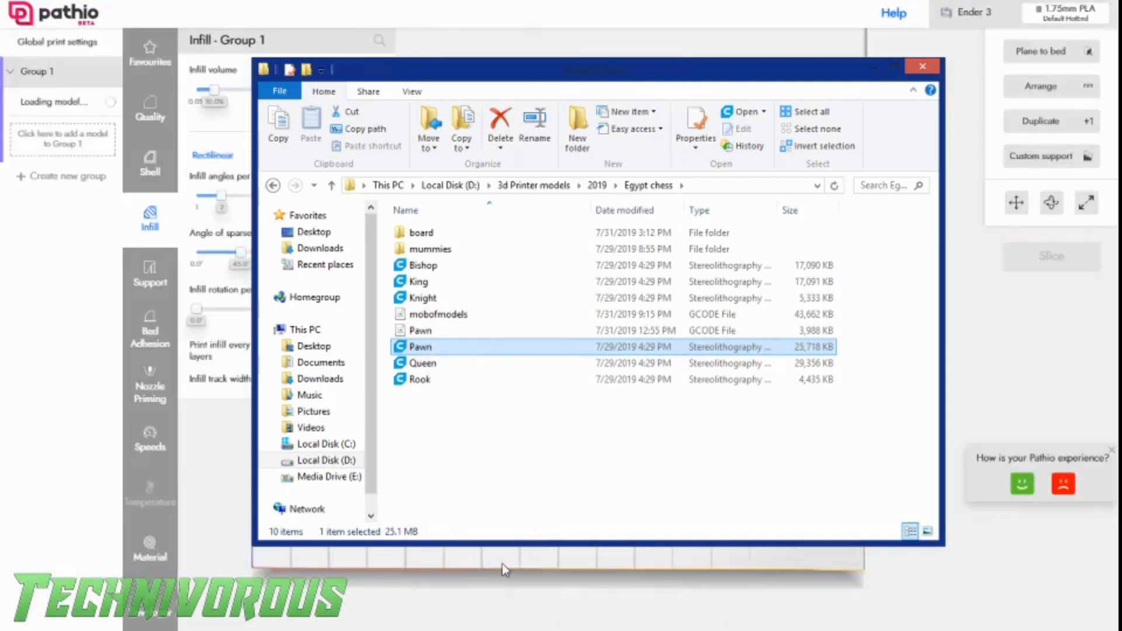
Let Pathio analyse the loaded Pawn and select it on the build plate
double_click(419, 346)
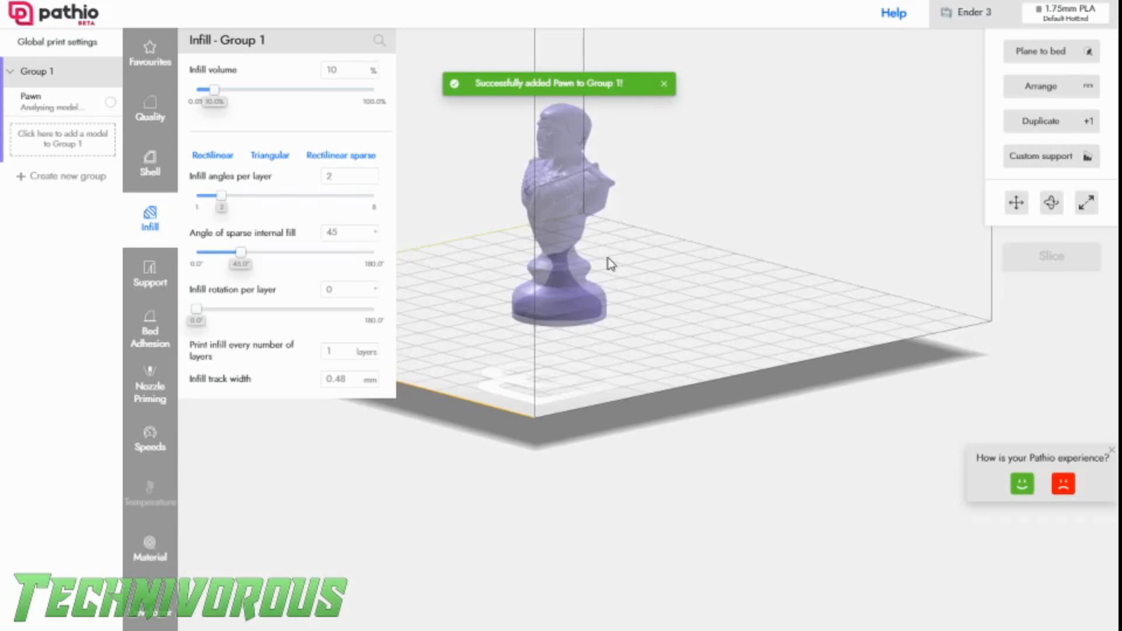
mouse_move(550, 163)
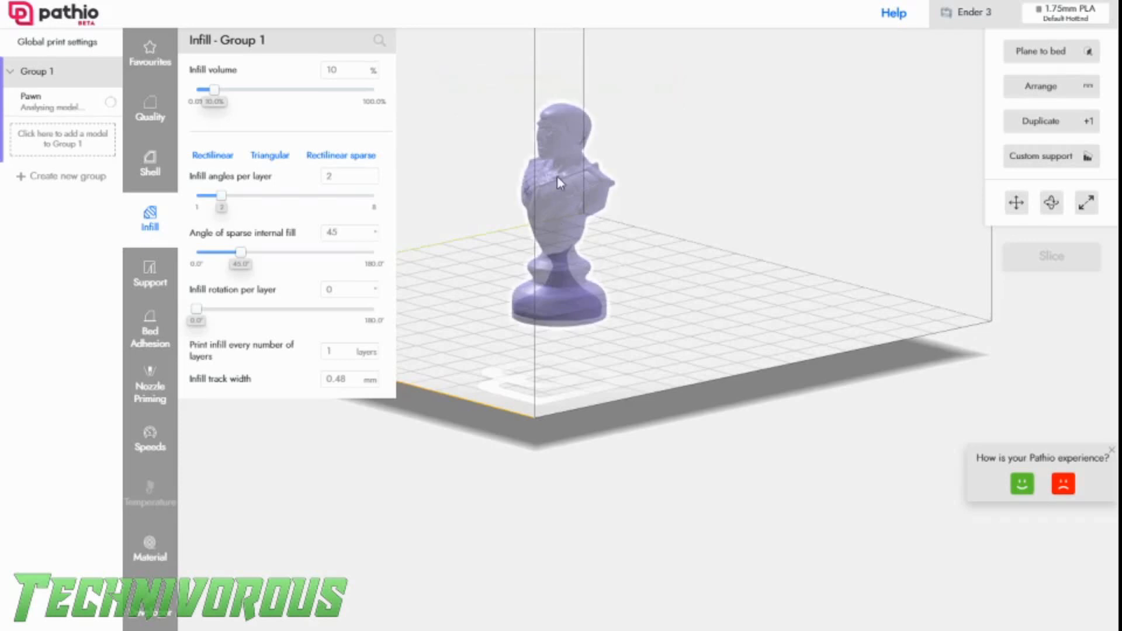
click(558, 183)
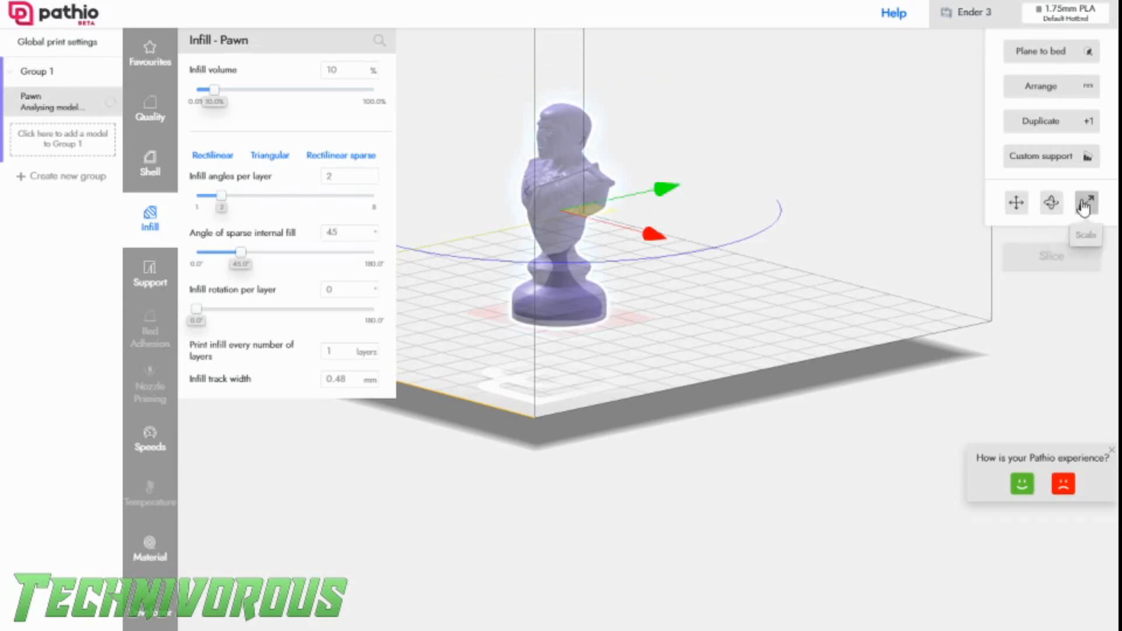
click(1085, 202)
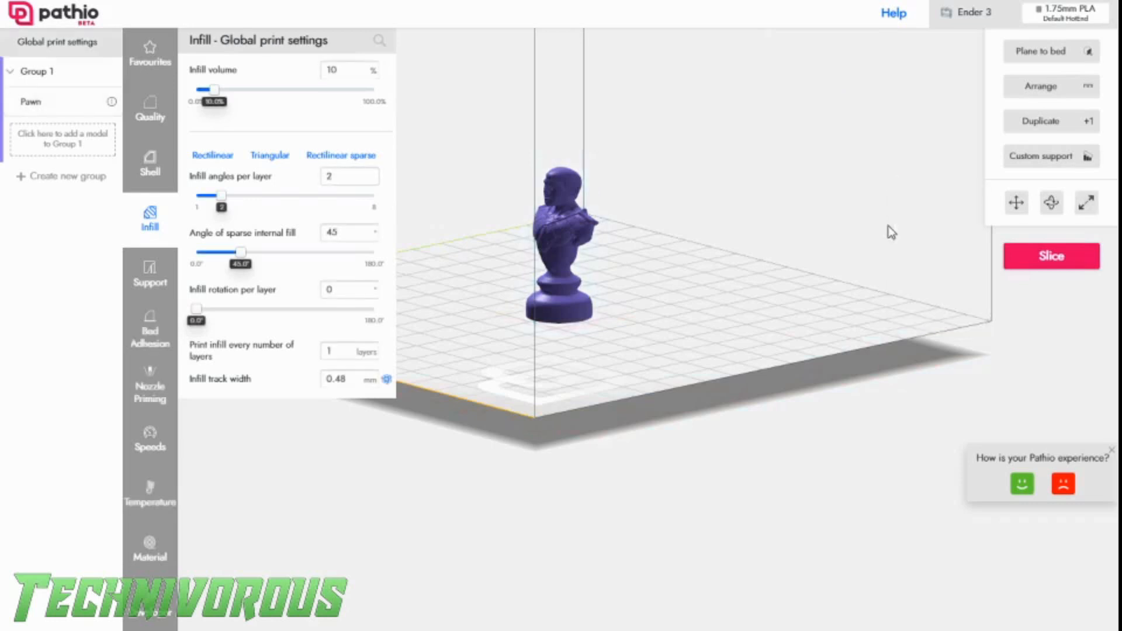
mouse_move(1051, 202)
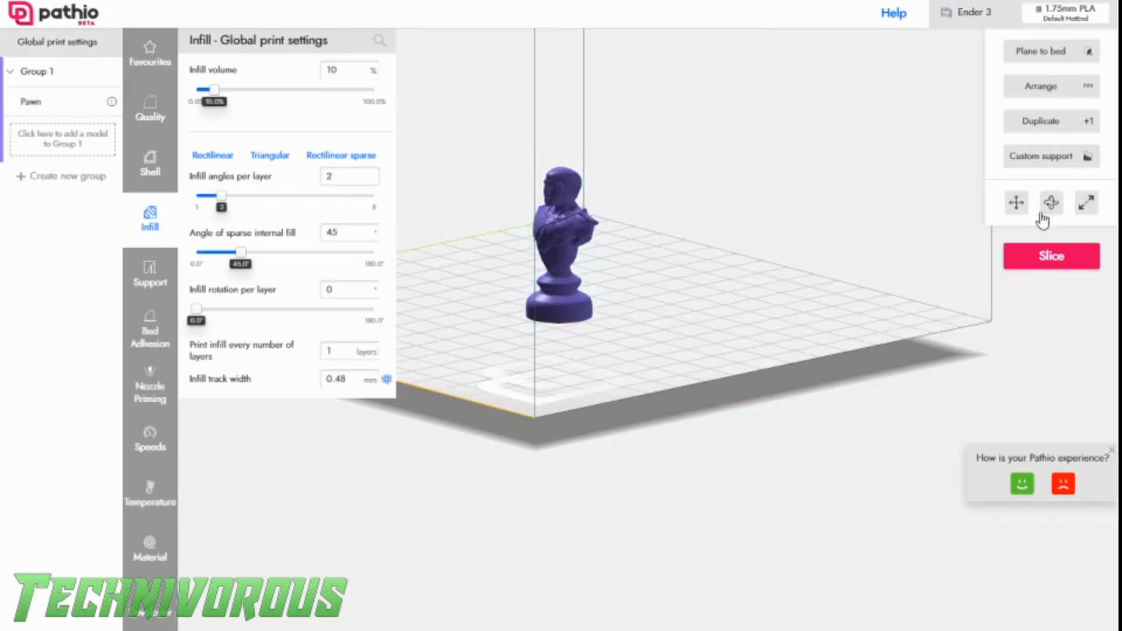
Scale the Pawn to 0.5 on every axis after dismissing the selection warning
click(1086, 202)
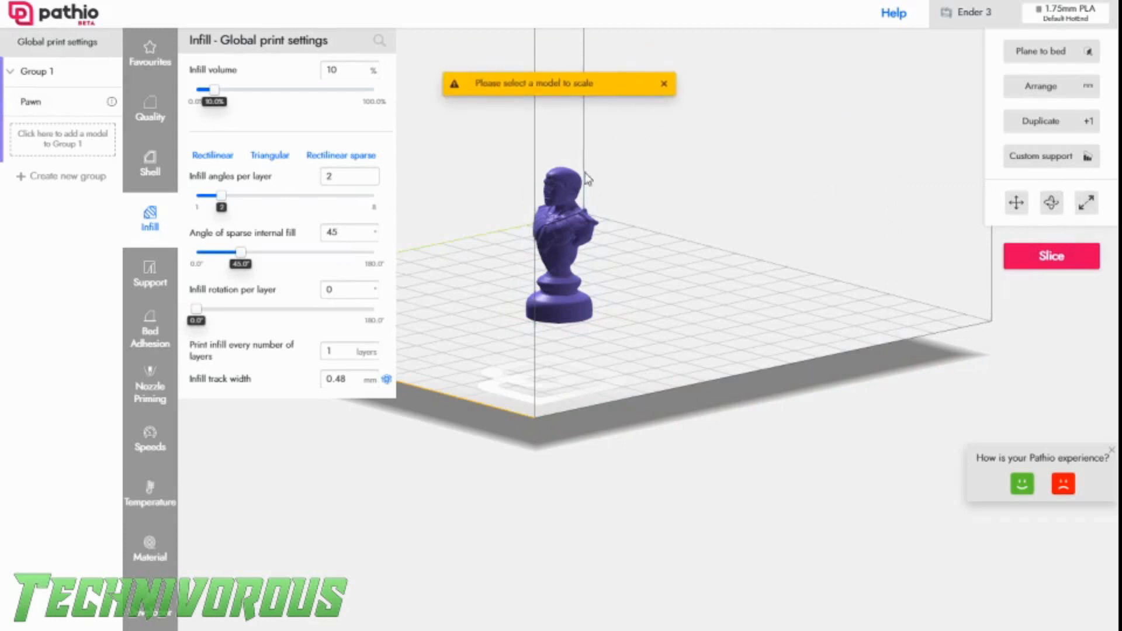
click(562, 236)
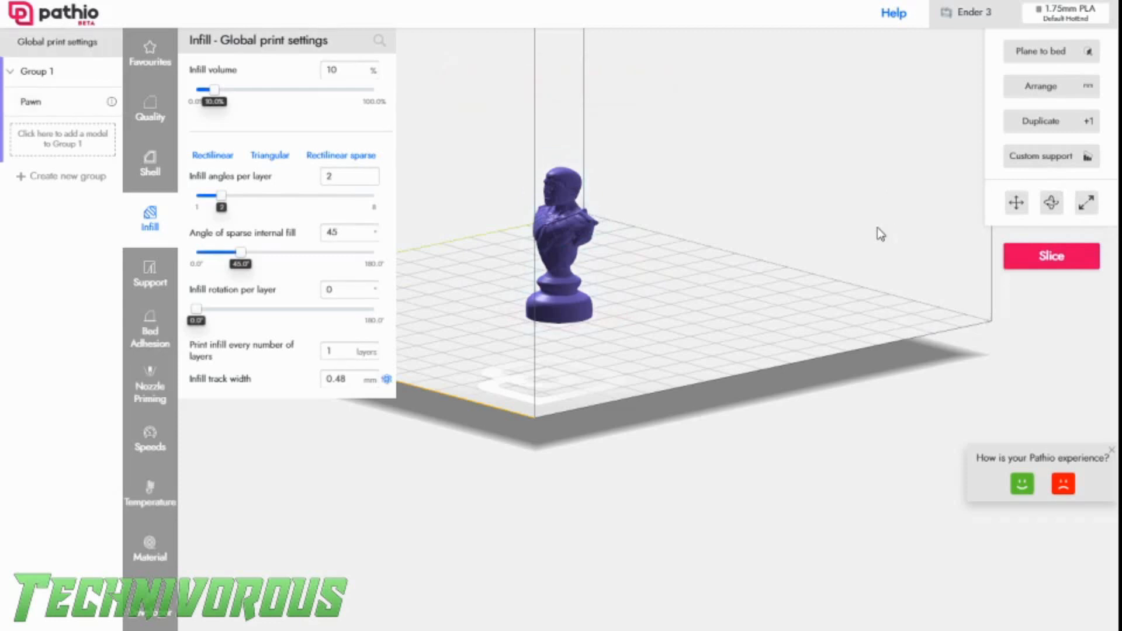
mouse_move(559, 249)
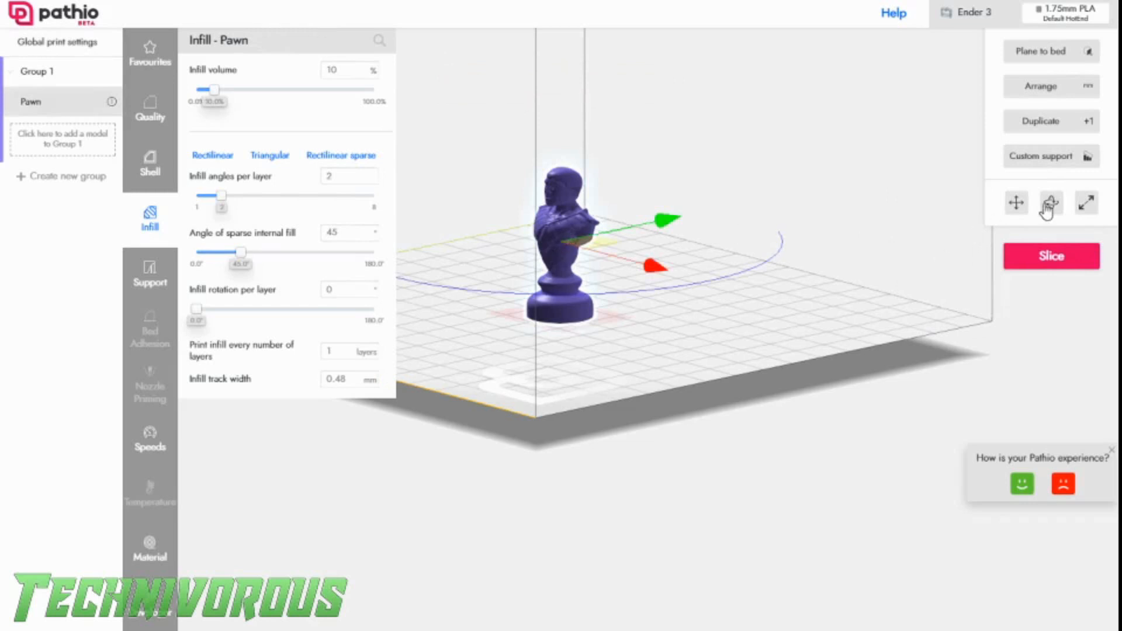
click(1086, 202)
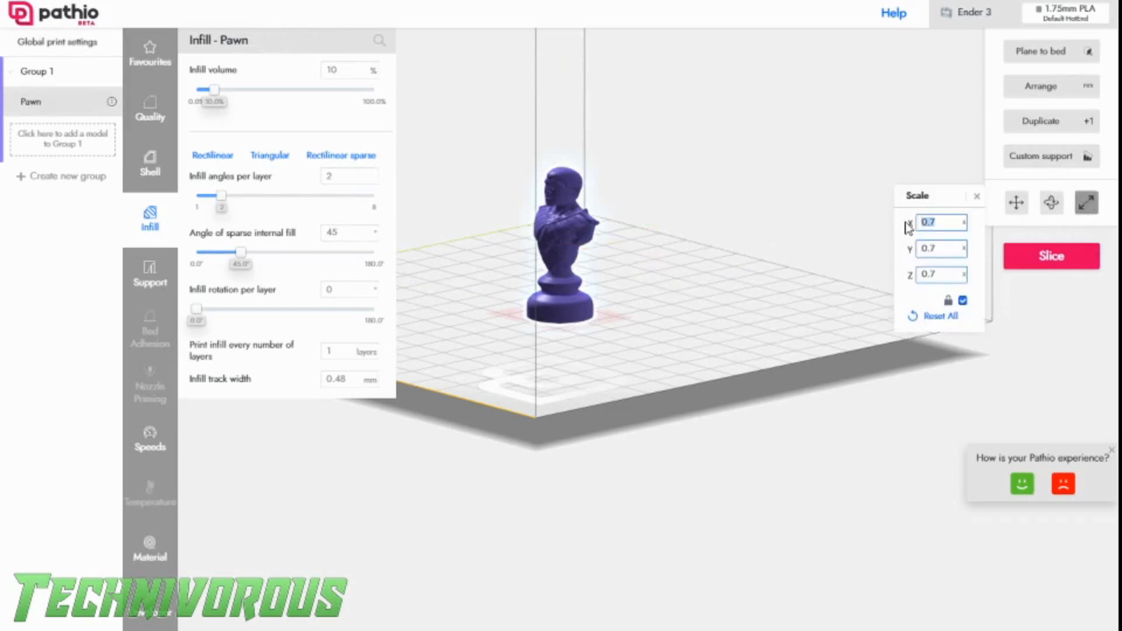
text(0.5)
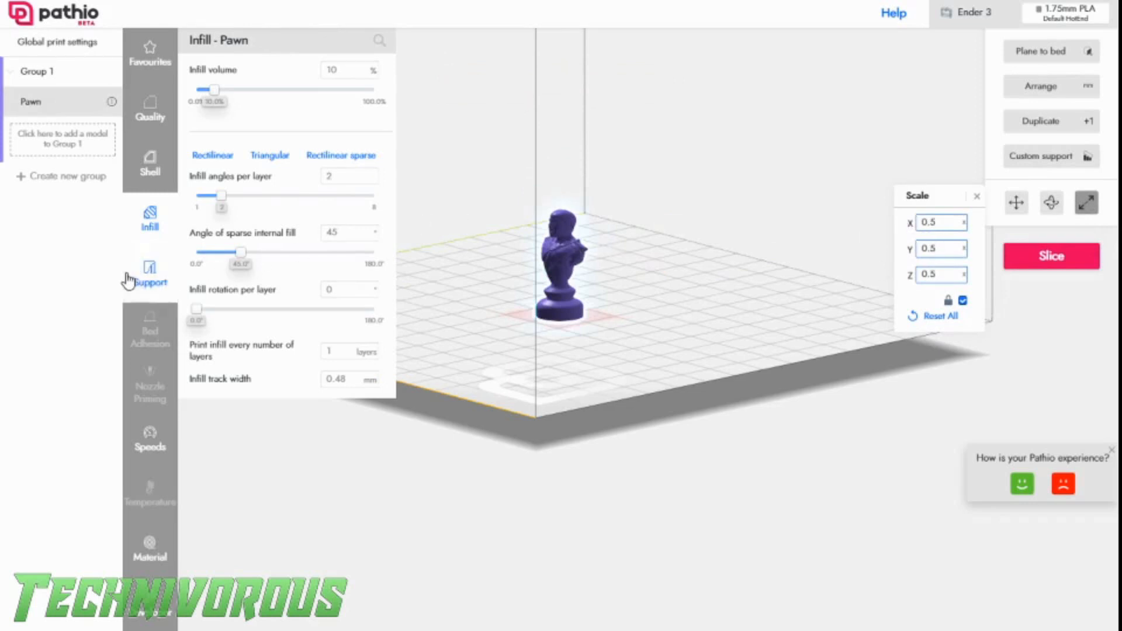
Enable Generate support for the Pawn and start slicing
click(150, 276)
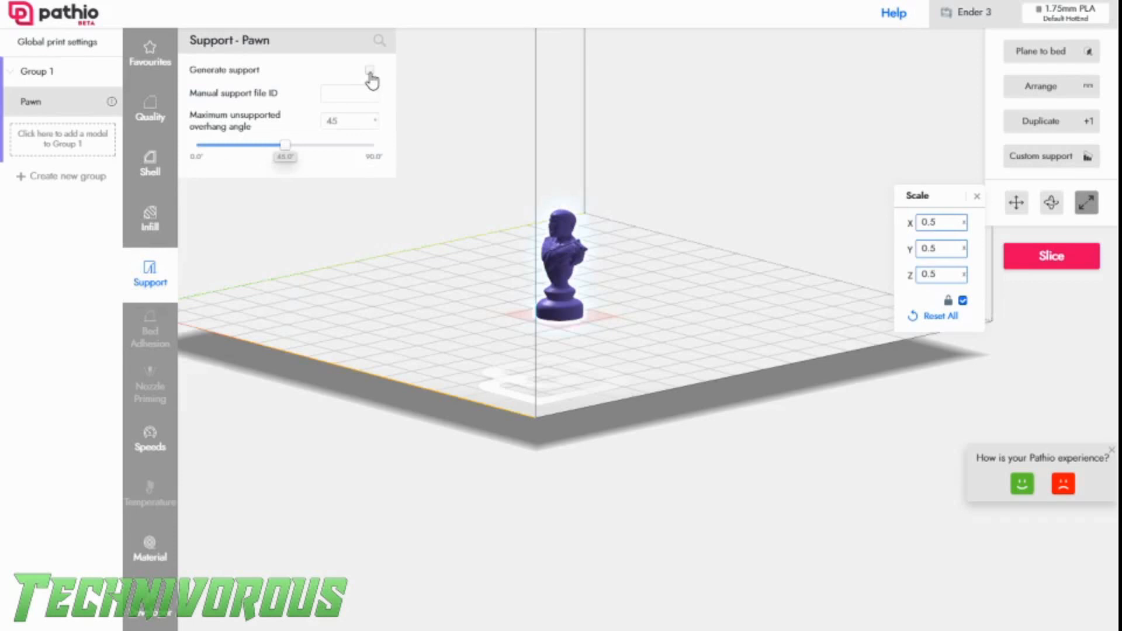
click(370, 68)
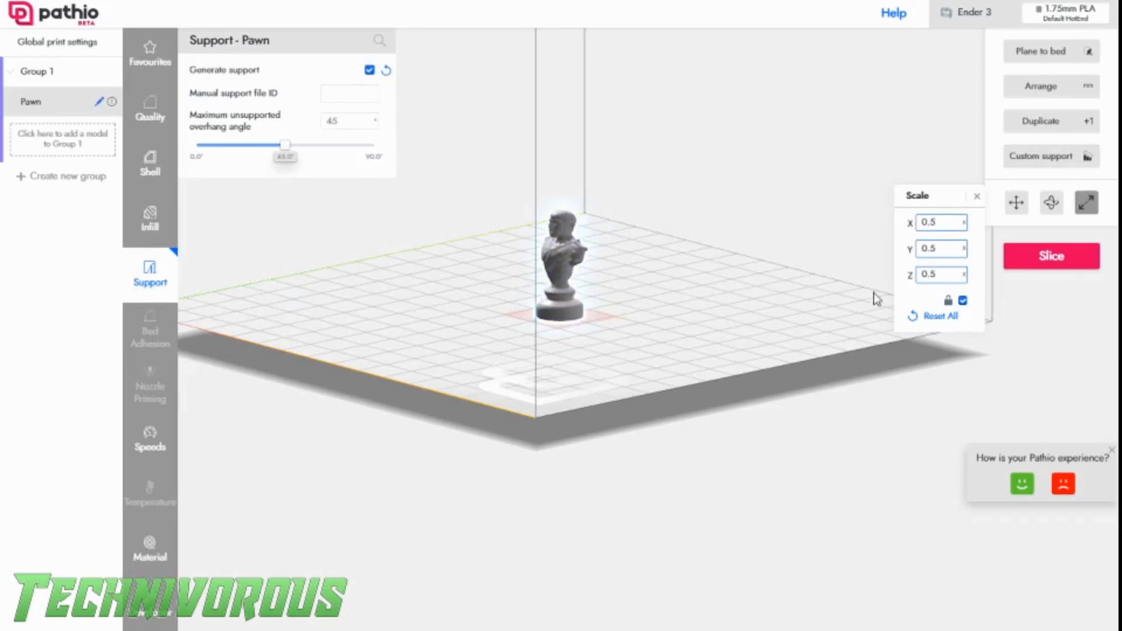
click(1050, 256)
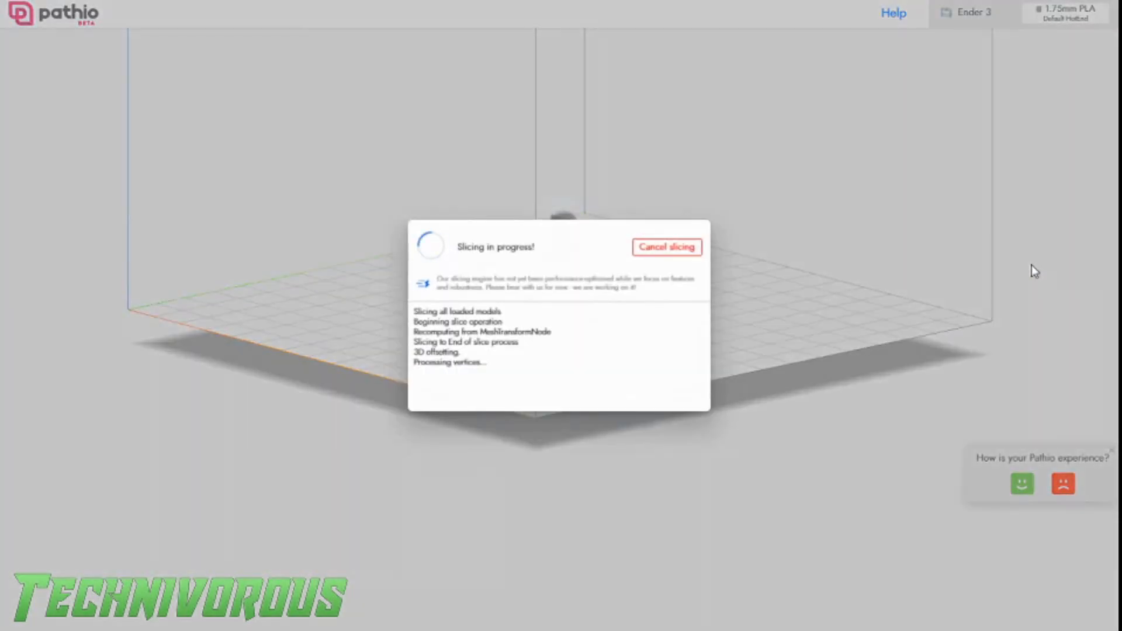
mouse_move(1027, 275)
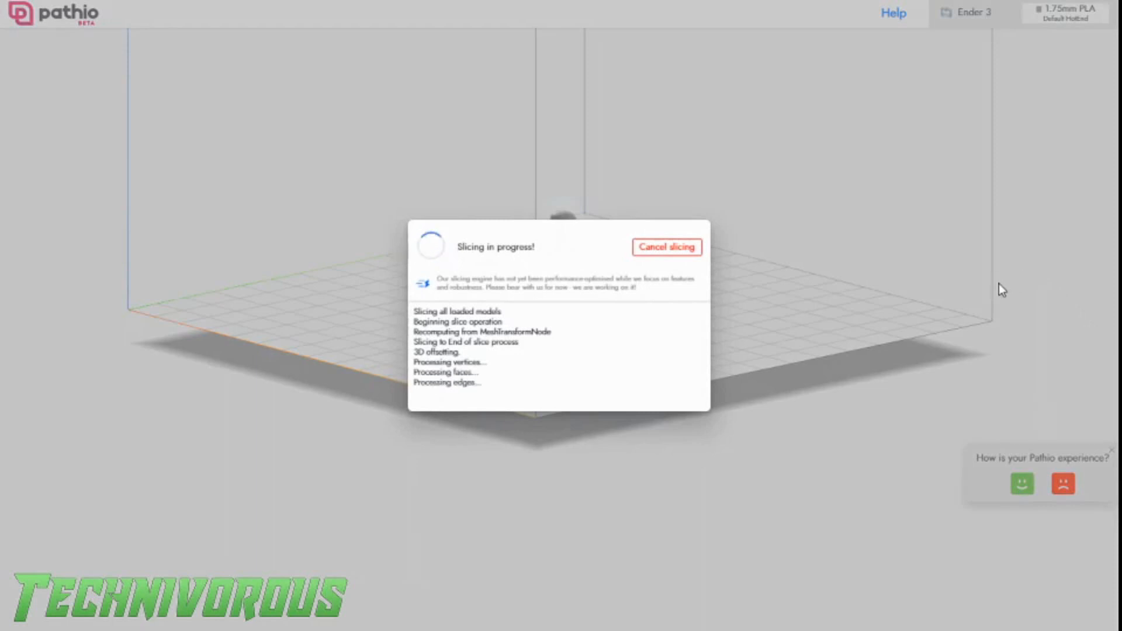
mouse_move(984, 298)
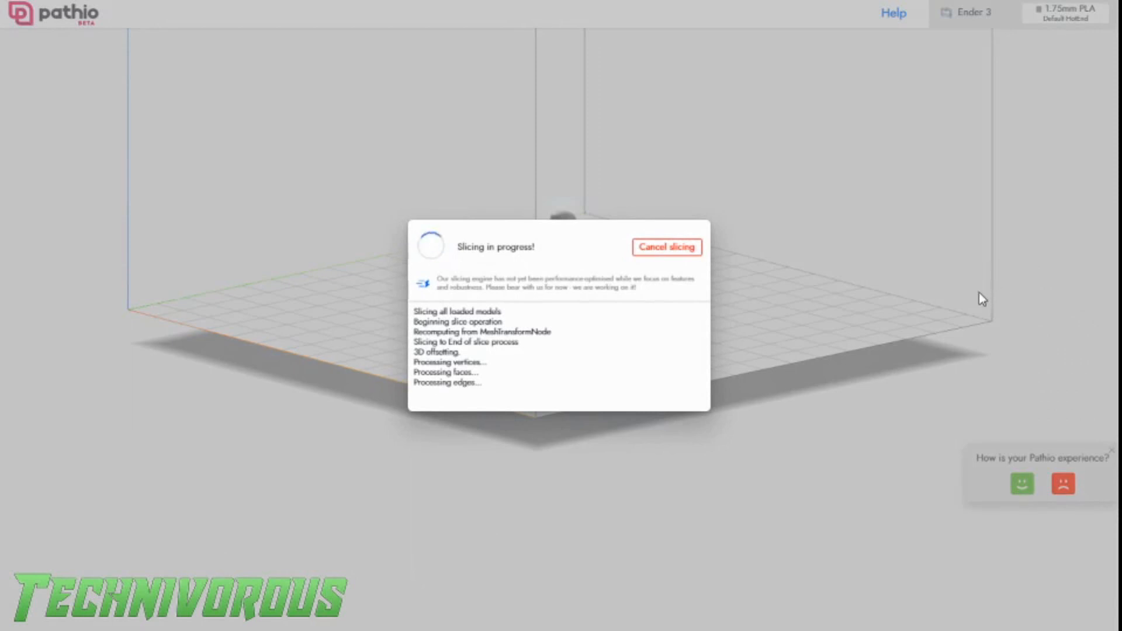
mouse_move(938, 311)
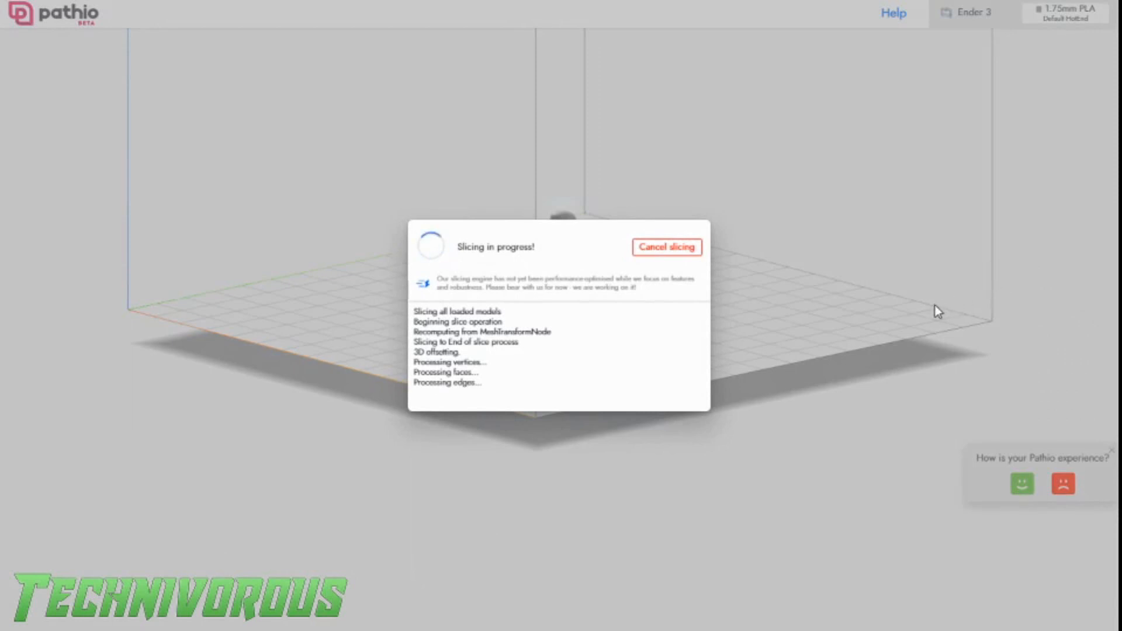